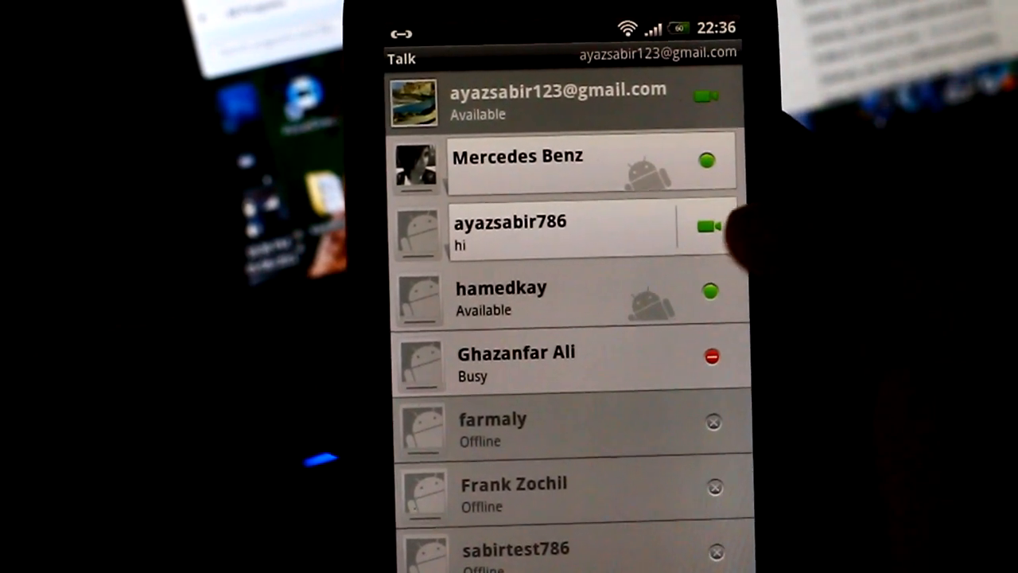
Show the Power settings with the Power saver and Fast boot checkboxes
{"action": "left_click", "coordinate": [707, 226]}
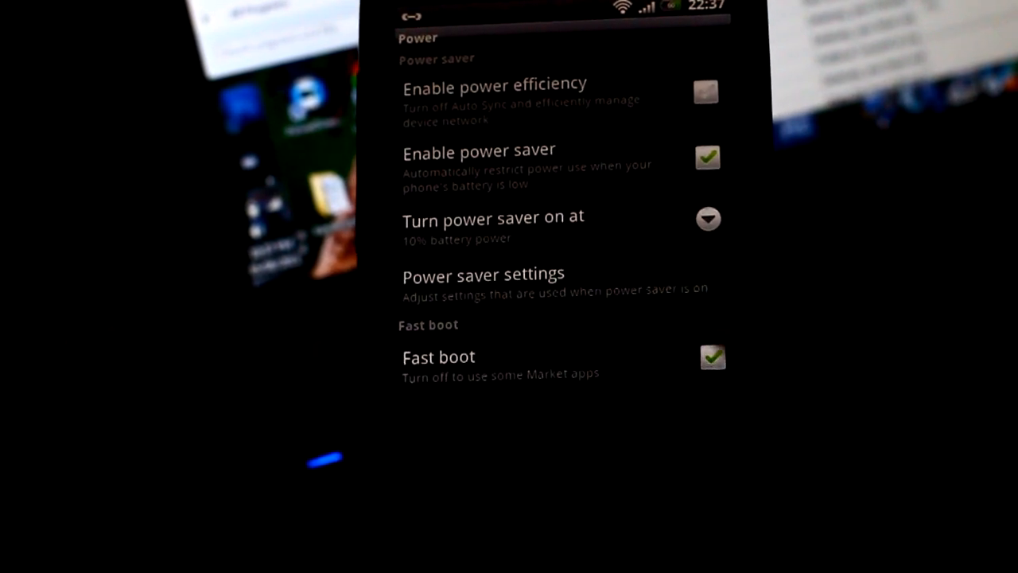
{"action": "left_click", "coordinate": [713, 357]}
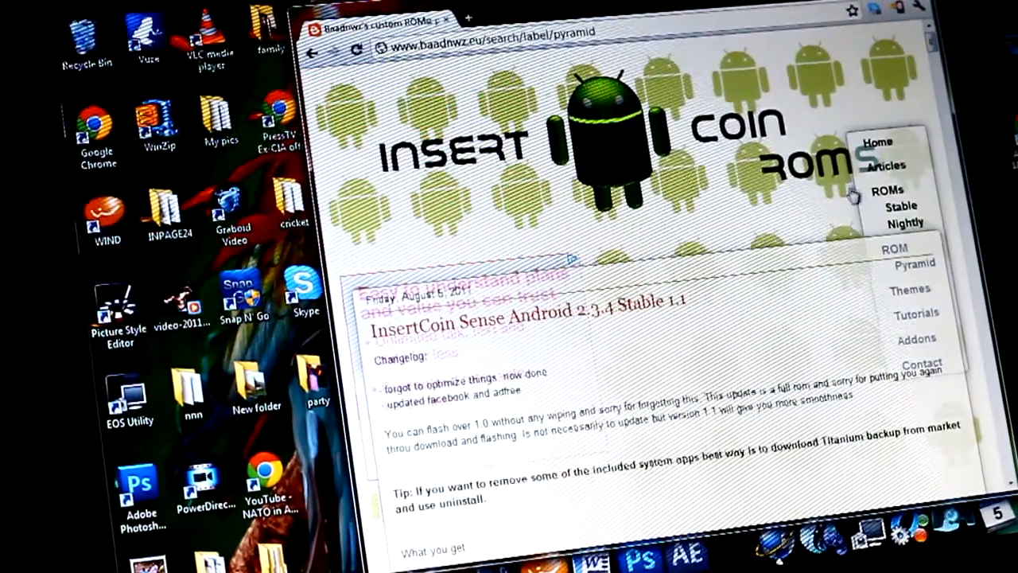
{"action": "scroll", "scroll_direction": "down", "scroll_amount": 3}
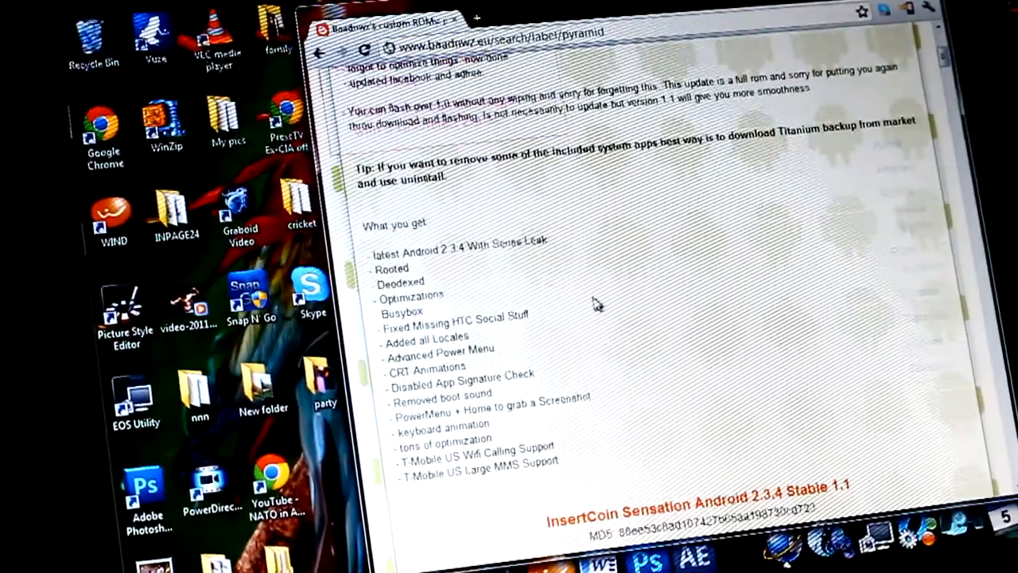
{"action": "scroll", "scroll_direction": "down", "scroll_amount": 3}
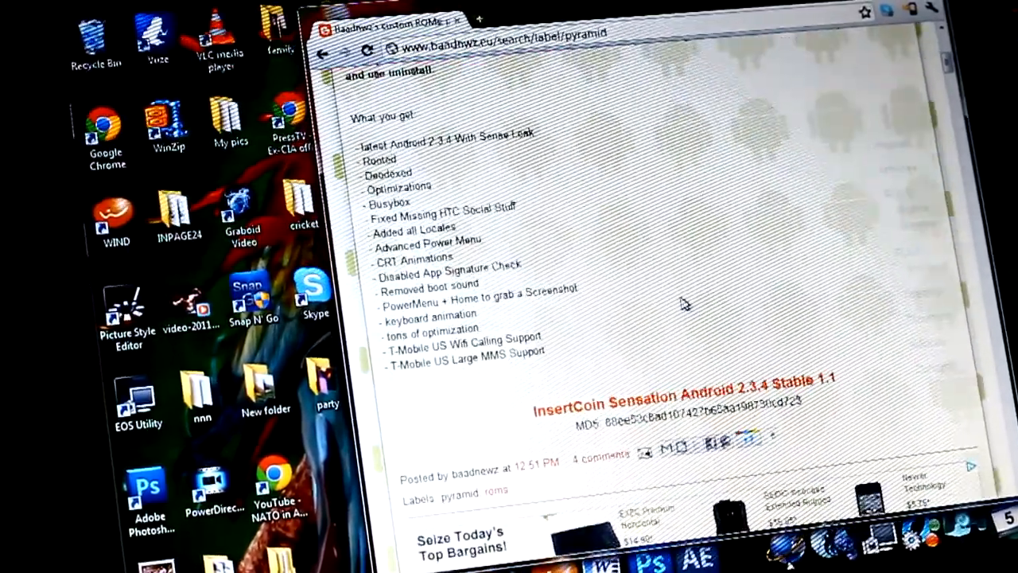
{"action": "scroll", "scroll_direction": "up", "scroll_amount": 3}
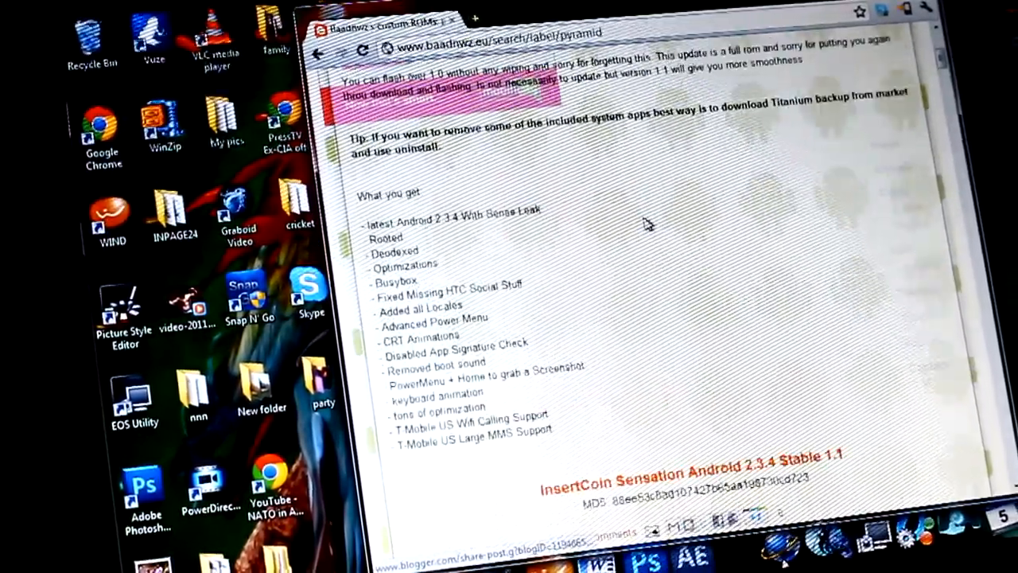
{"action": "scroll", "scroll_direction": "up", "scroll_amount": 3}
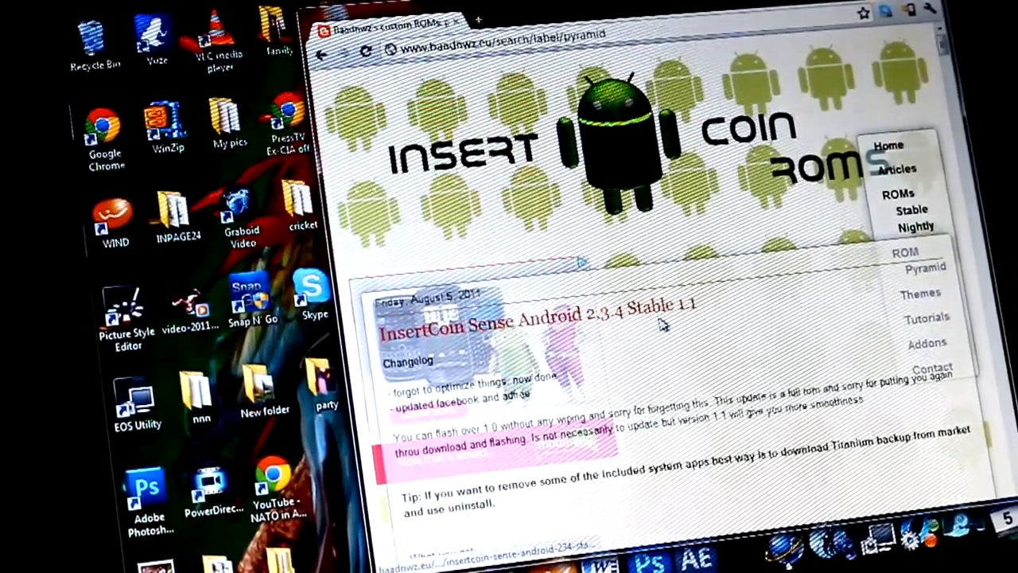
Scroll the Pyramid label page past the RC2 and 1.1.0 posts to InsertCoin Sensation 1.0.9
{"action": "scroll", "scroll_direction": "down", "scroll_amount": 3}
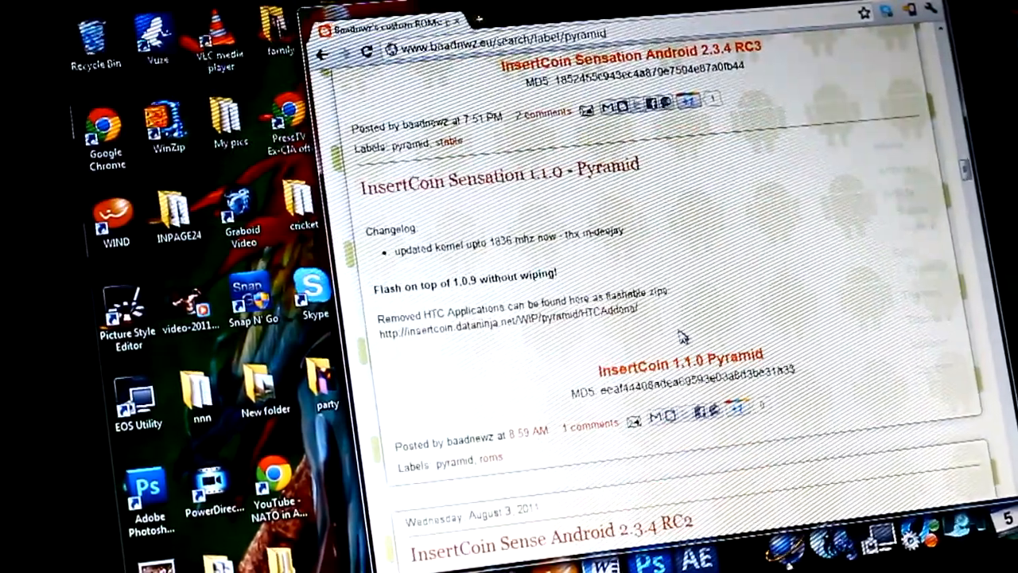
{"action": "scroll", "scroll_direction": "down", "scroll_amount": 3}
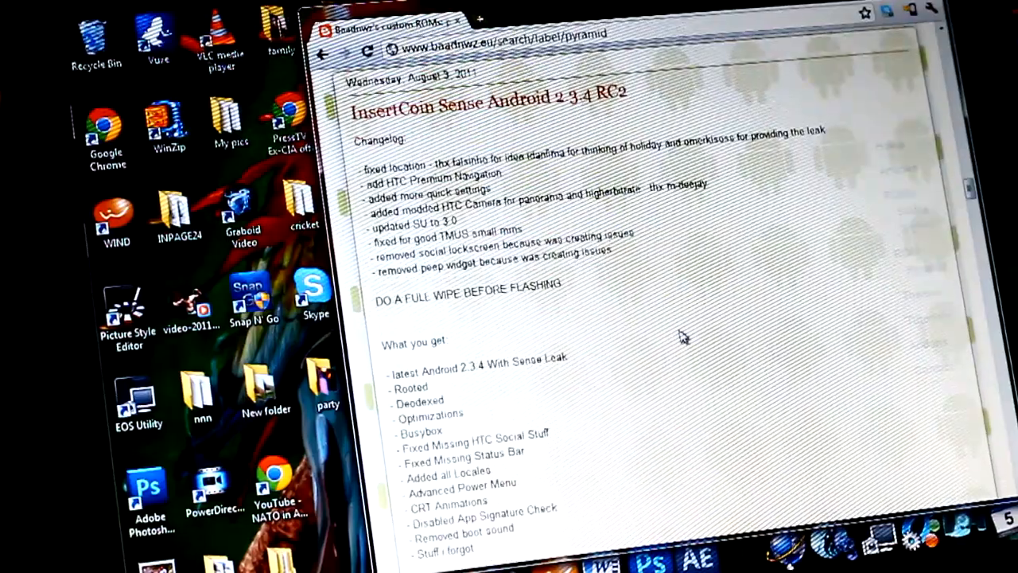
{"action": "scroll", "scroll_direction": "down", "scroll_amount": 3}
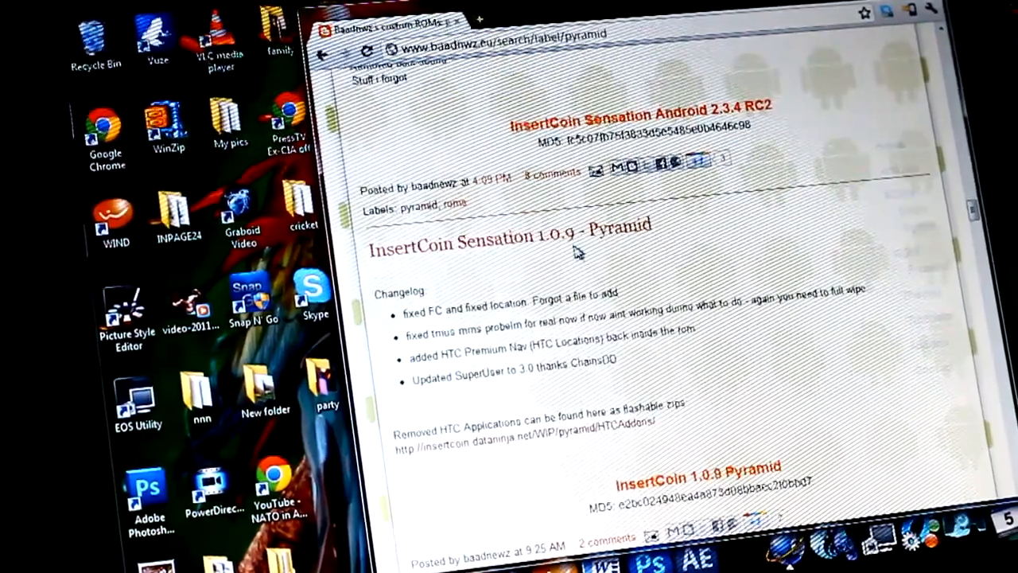